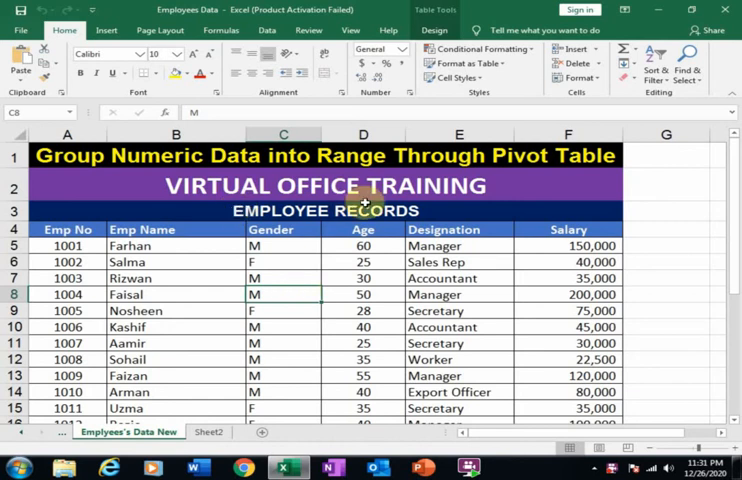
{"action": "mouse_move", "coordinate": [96, 172]}
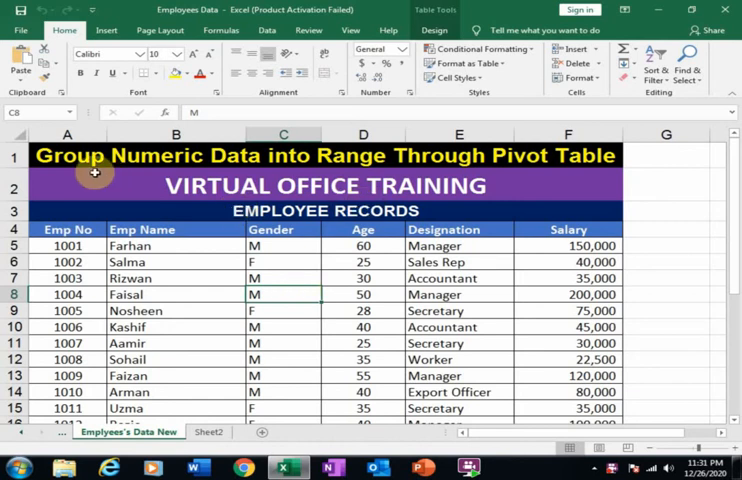
{"action": "mouse_move", "coordinate": [344, 168]}
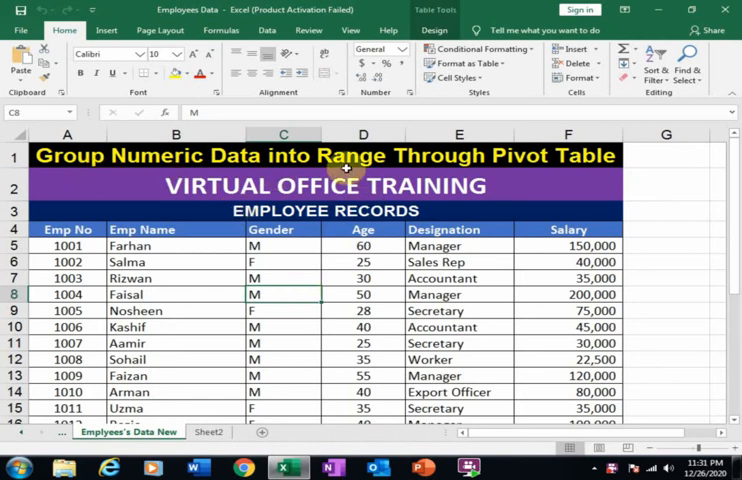
{"action": "mouse_move", "coordinate": [308, 216]}
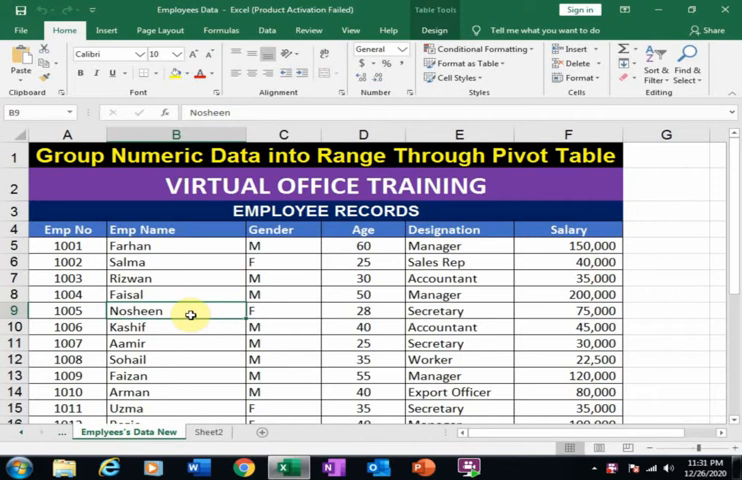
View the four planned age ranges, 21-30 through 51-60, on the second sheet
{"action": "left_click", "coordinate": [208, 432]}
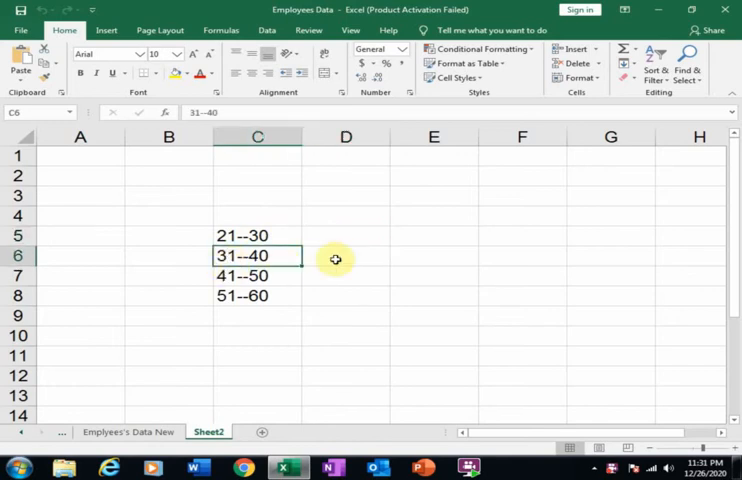
{"action": "left_click", "coordinate": [346, 256]}
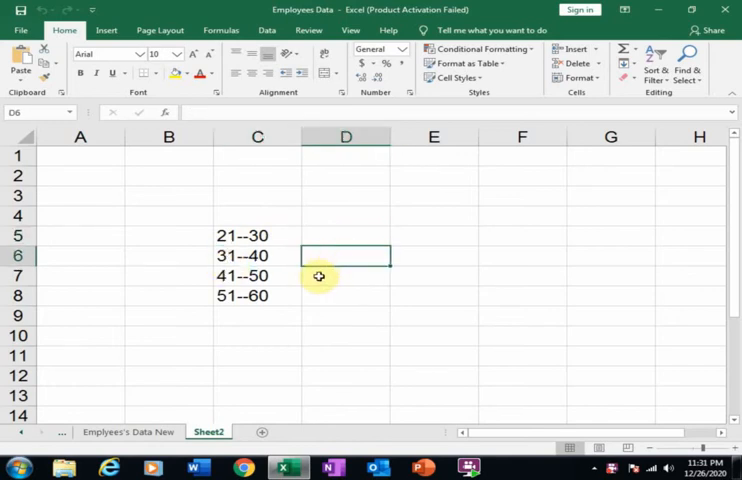
{"action": "mouse_move", "coordinate": [264, 280]}
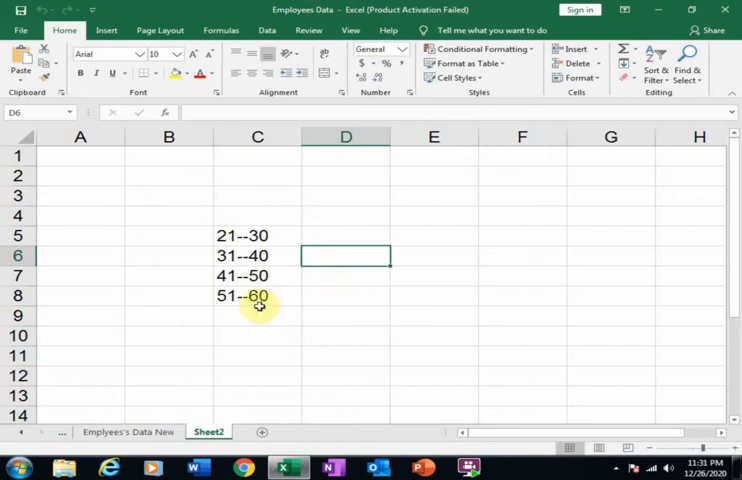
{"action": "mouse_move", "coordinate": [230, 332]}
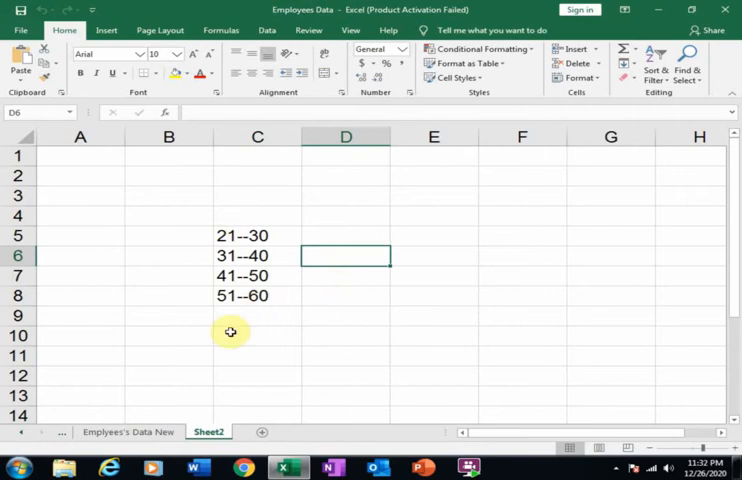
Insert a PivotTable from the employee records with Age as rows and Sum of Salary as values
{"action": "left_click", "coordinate": [128, 432]}
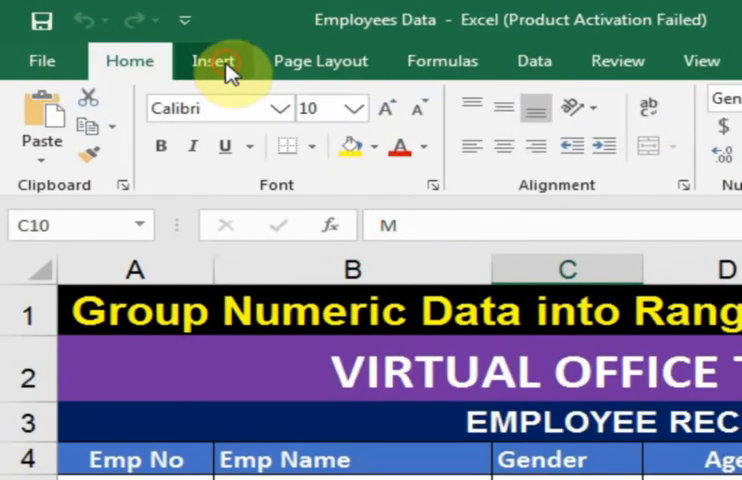
{"action": "left_click", "coordinate": [210, 60]}
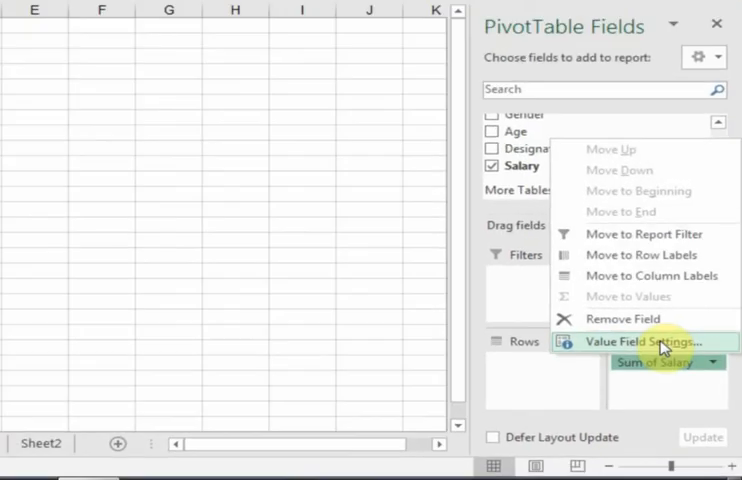
Summarise the Salary value field by Count instead of Sum, totalling 15 employees
{"action": "left_click", "coordinate": [640, 340]}
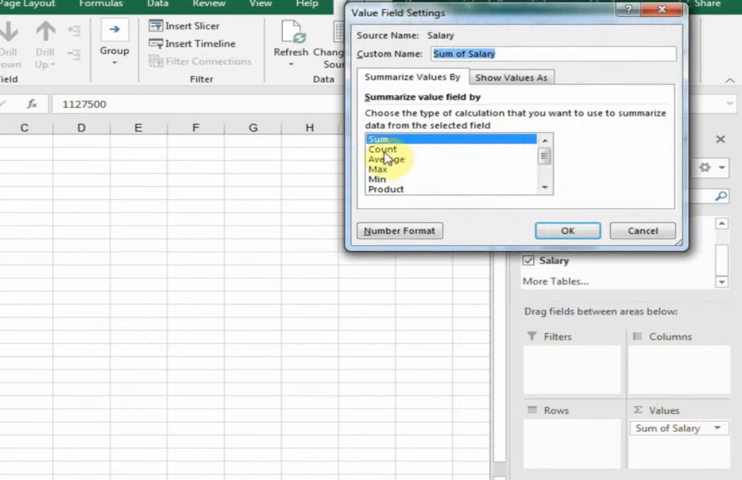
{"action": "left_click", "coordinate": [382, 152]}
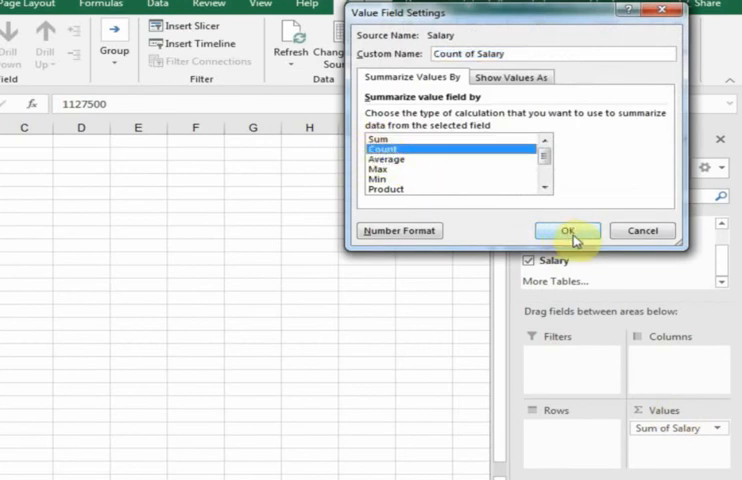
{"action": "left_click", "coordinate": [568, 230]}
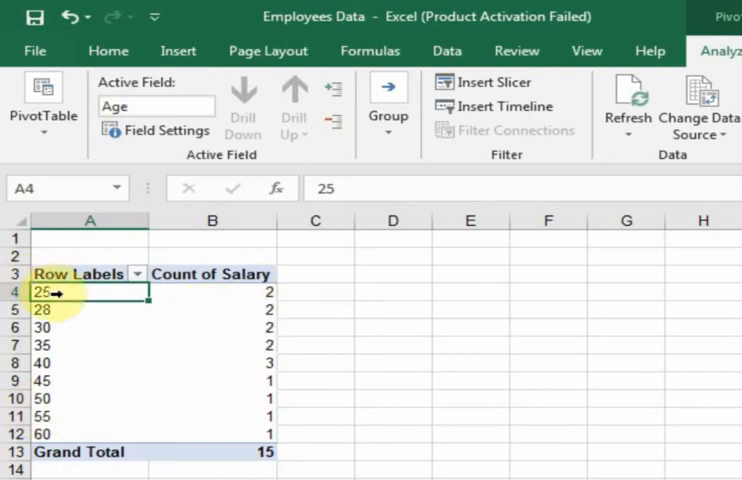
{"action": "left_click", "coordinate": [212, 292]}
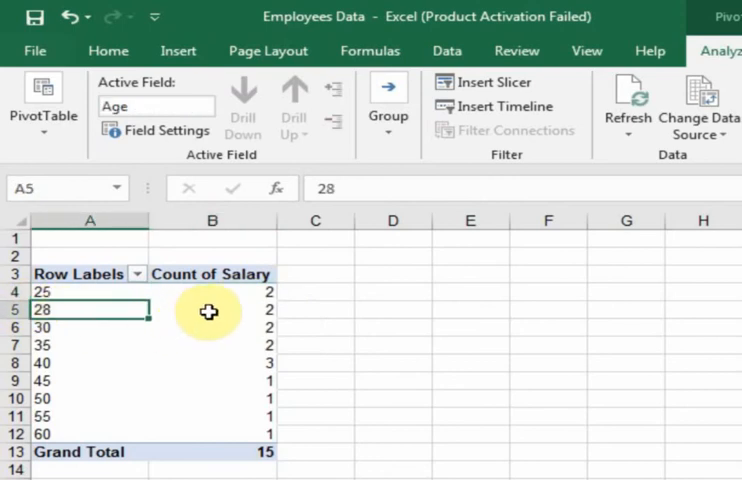
{"action": "left_click", "coordinate": [212, 308]}
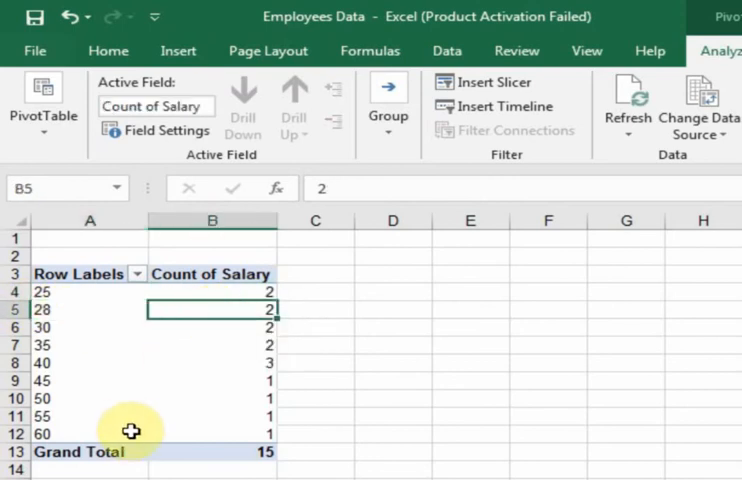
{"action": "mouse_move", "coordinate": [152, 422]}
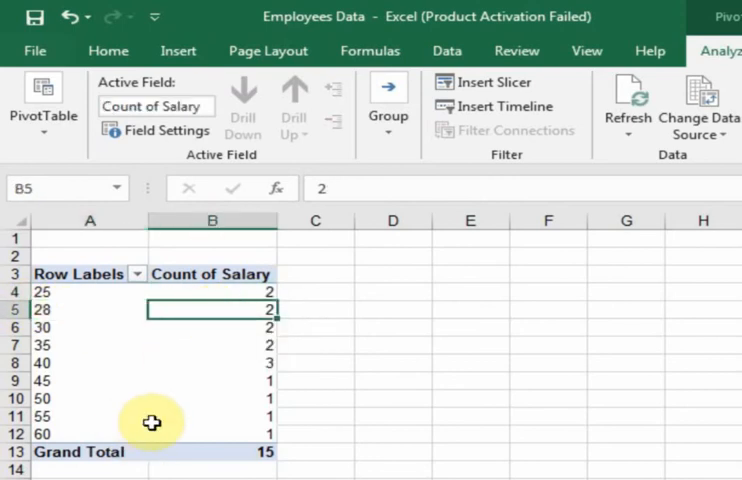
{"action": "mouse_move", "coordinate": [152, 420]}
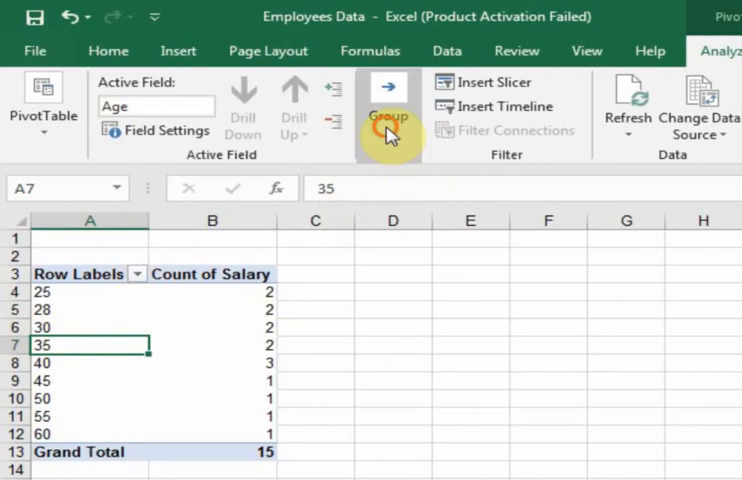
Group the age row labels by 10, ending at 60, giving bands 21-30, 31-40, 41-50, 51-60
{"action": "left_click", "coordinate": [388, 110]}
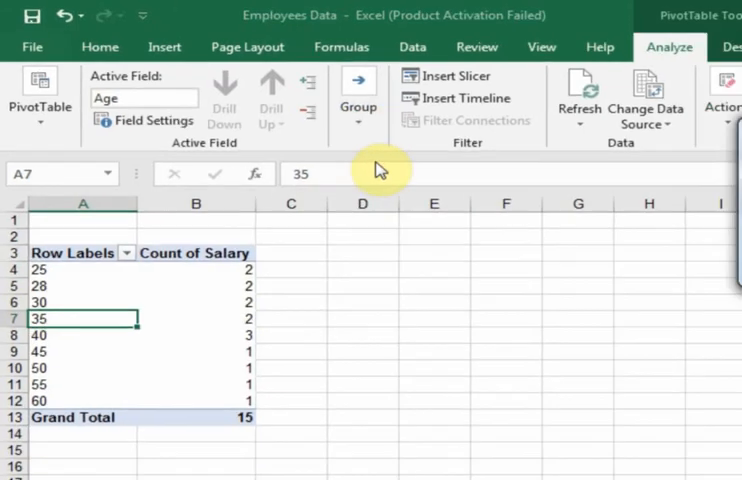
{"action": "left_click", "coordinate": [358, 100]}
{"action": "type", "text": "21"}
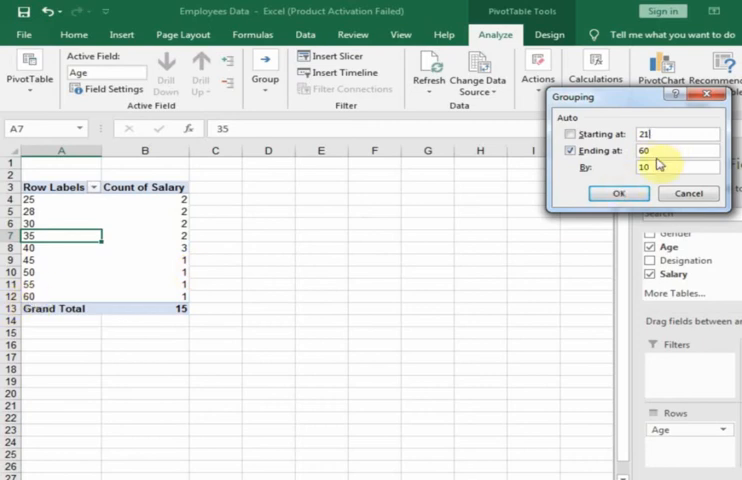
{"action": "mouse_move", "coordinate": [658, 180]}
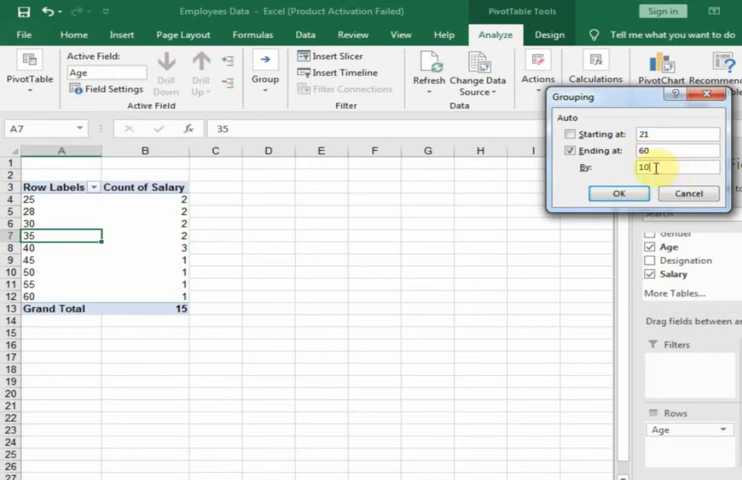
{"action": "mouse_move", "coordinate": [518, 258]}
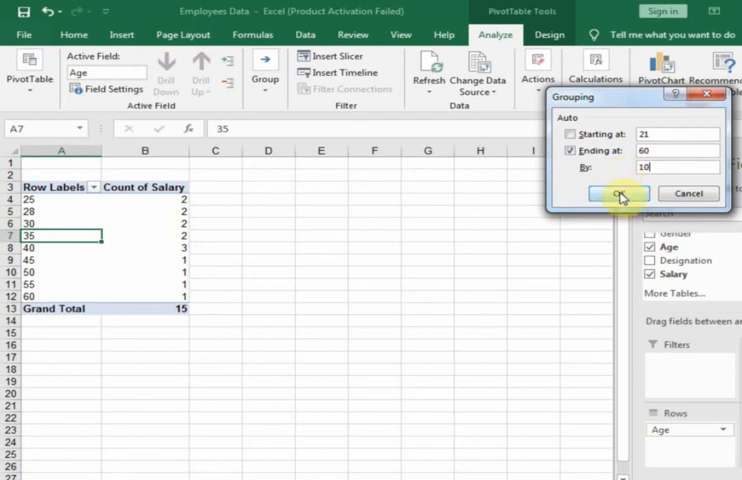
{"action": "left_click", "coordinate": [616, 192]}
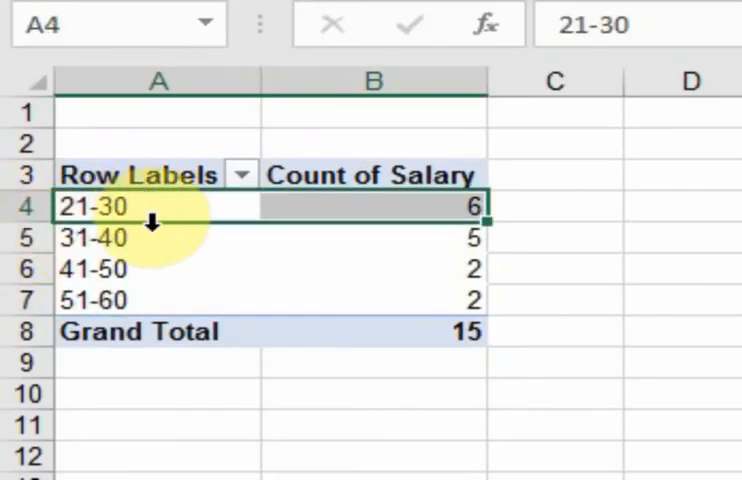
{"action": "mouse_move", "coordinate": [458, 208]}
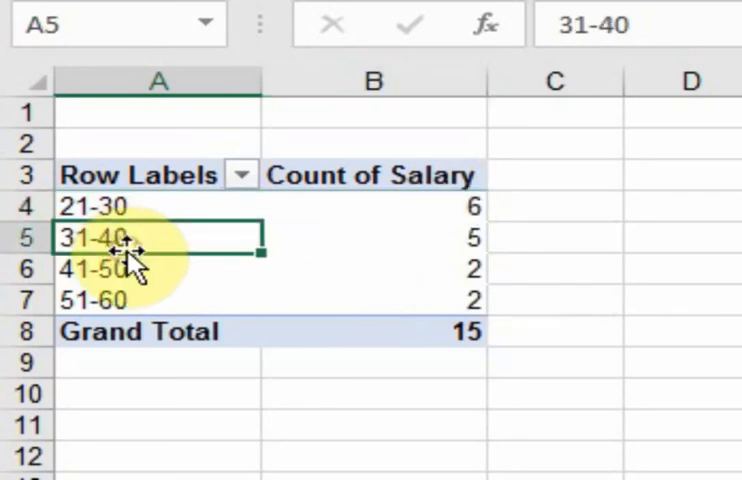
{"action": "left_click", "coordinate": [374, 236]}
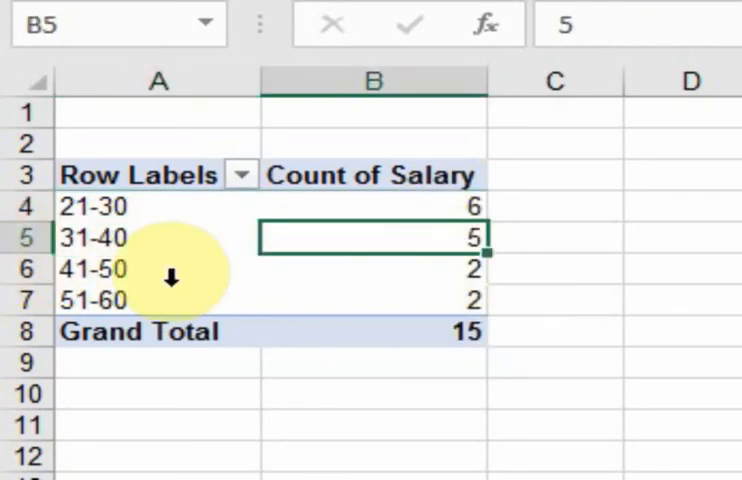
{"action": "left_click", "coordinate": [158, 268]}
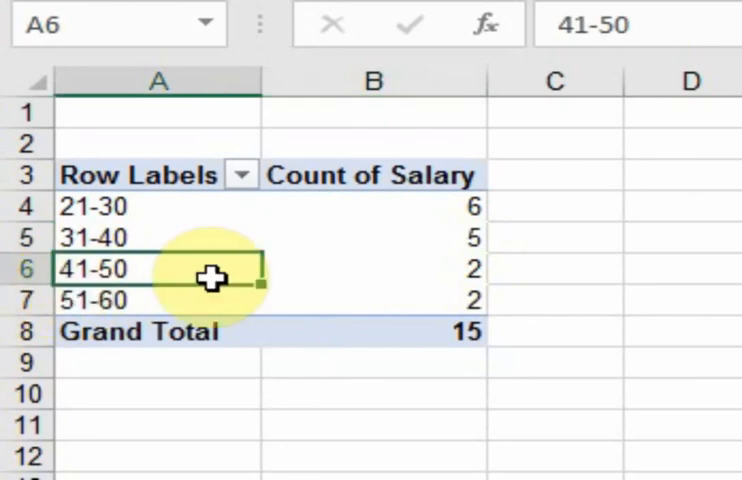
{"action": "left_click", "coordinate": [376, 268]}
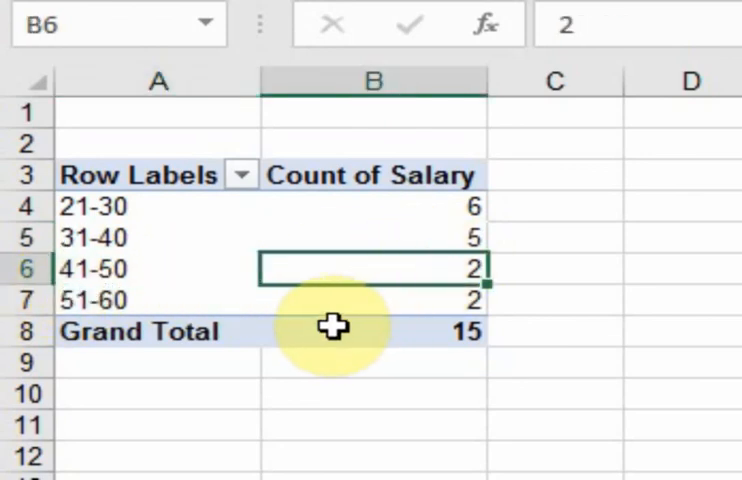
{"action": "left_click", "coordinate": [156, 300]}
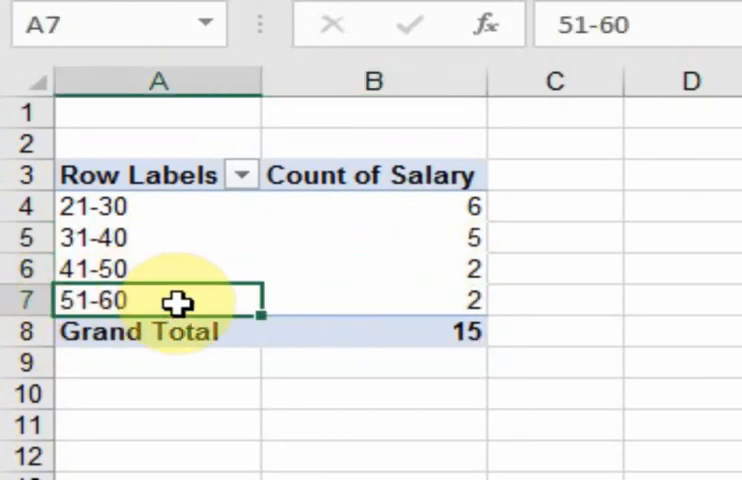
{"action": "left_click", "coordinate": [420, 300]}
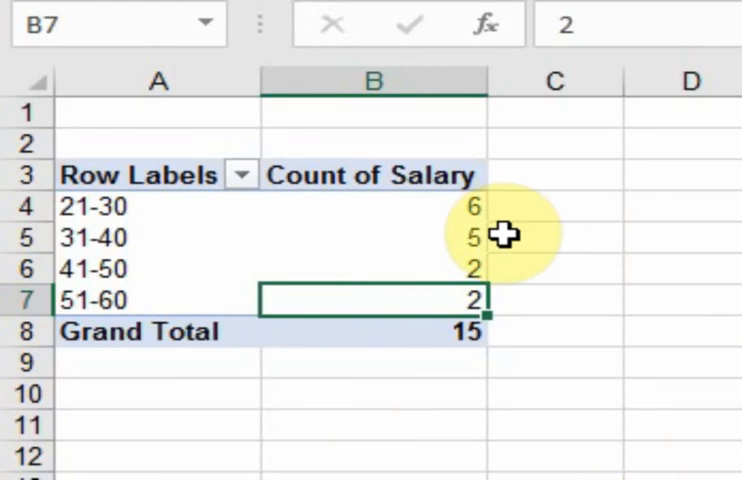
{"action": "mouse_move", "coordinate": [416, 368]}
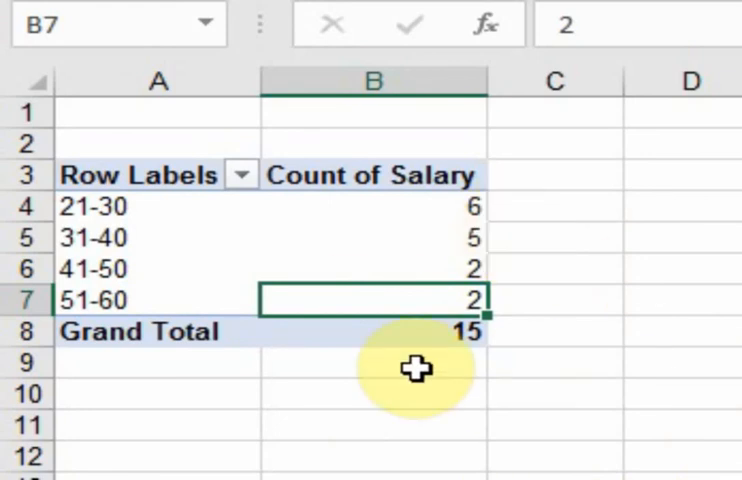
{"action": "mouse_move", "coordinate": [416, 400]}
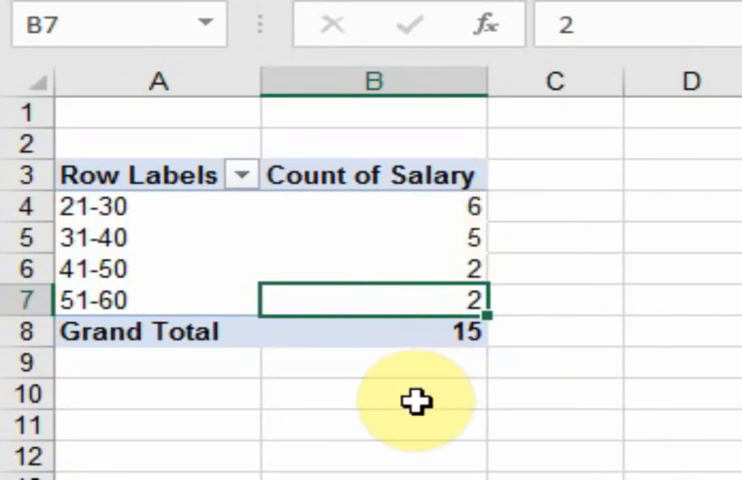